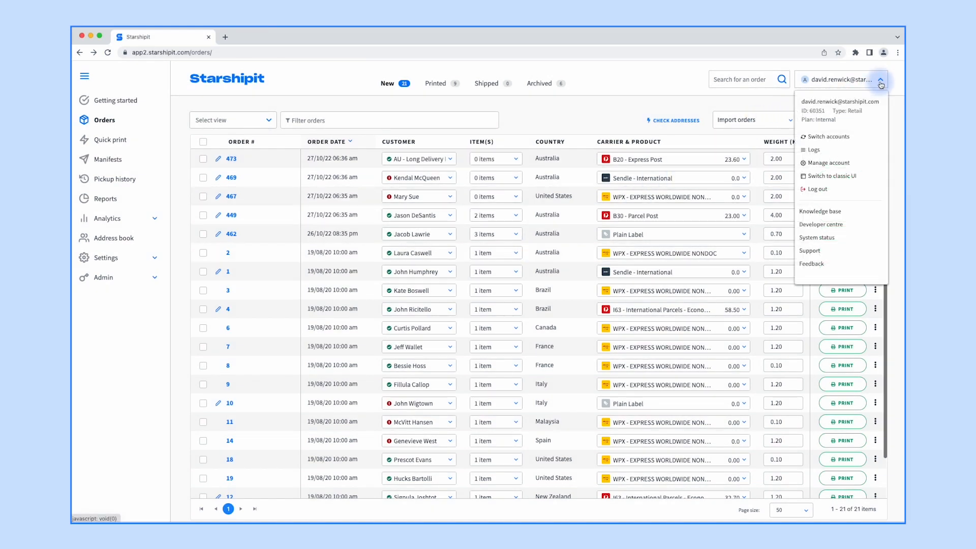
# Step: Choose Manage account from the top-right account dropdown on the Orders page
pyautogui.click(830, 163)
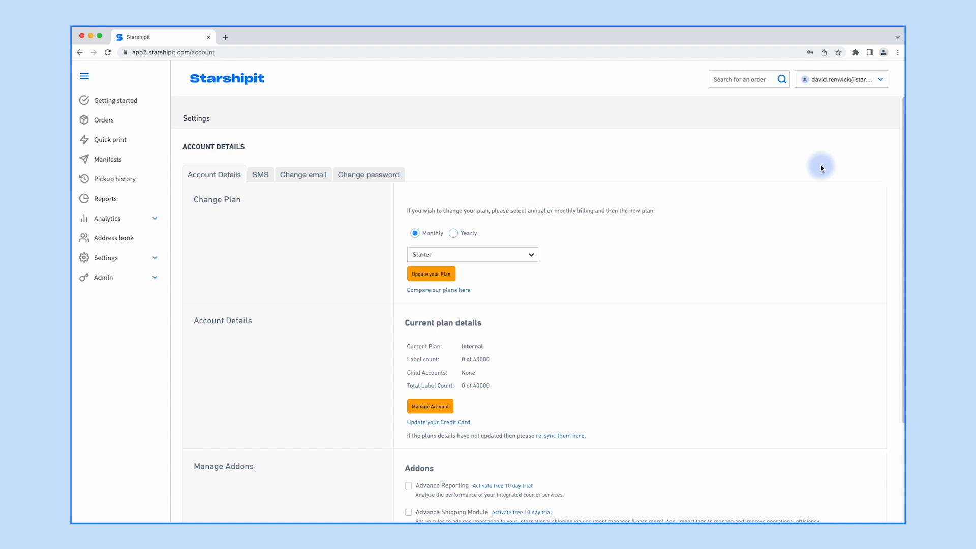
pyautogui.moveTo(601, 199)
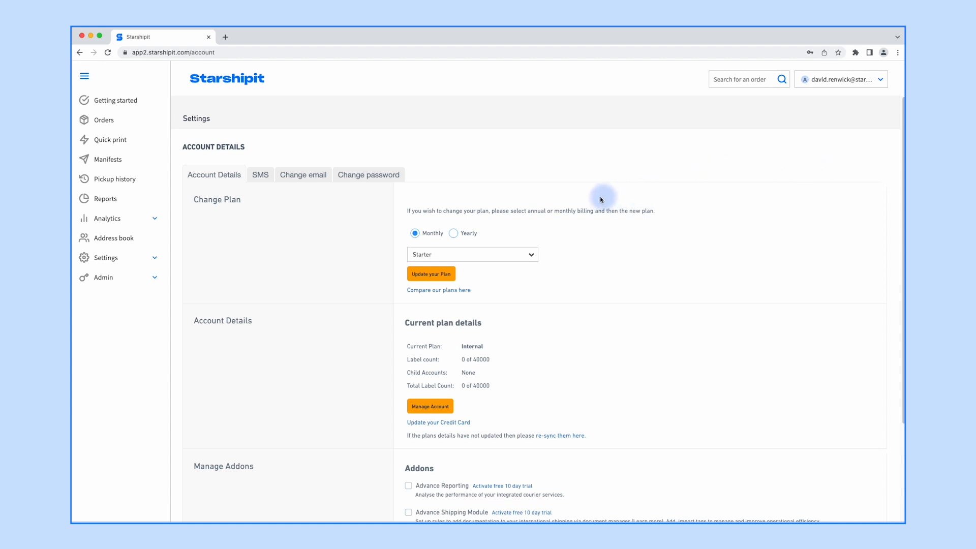
pyautogui.moveTo(491, 257)
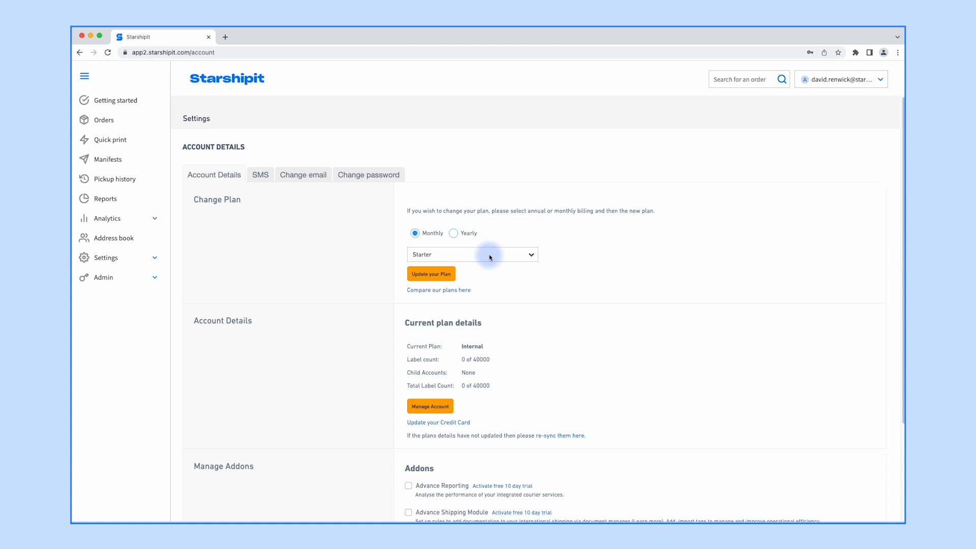
pyautogui.click(472, 255)
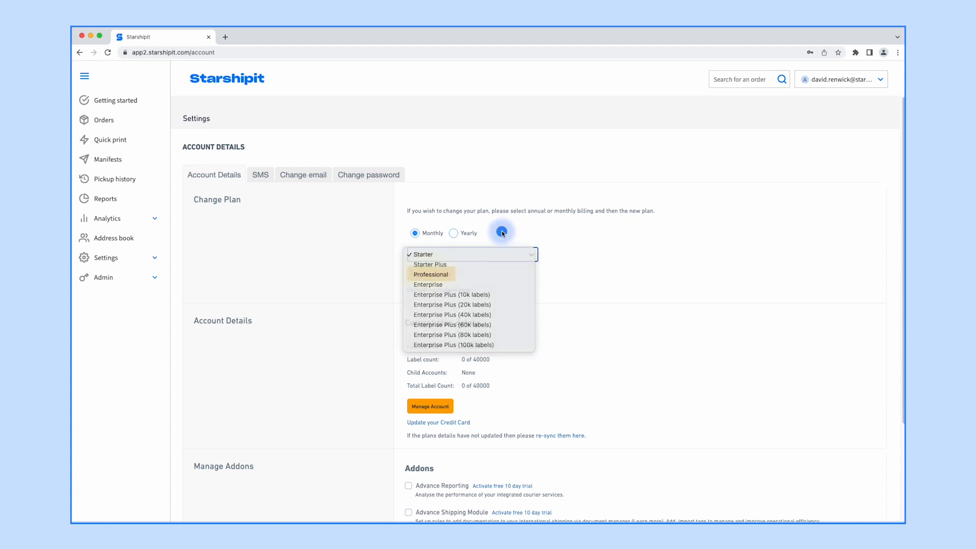
pyautogui.click(471, 254)
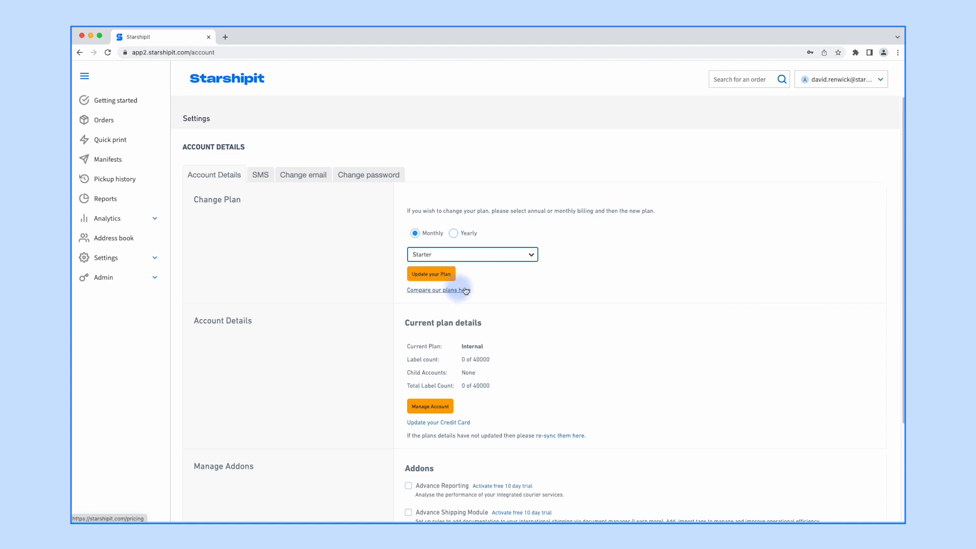
pyautogui.scroll(-3)
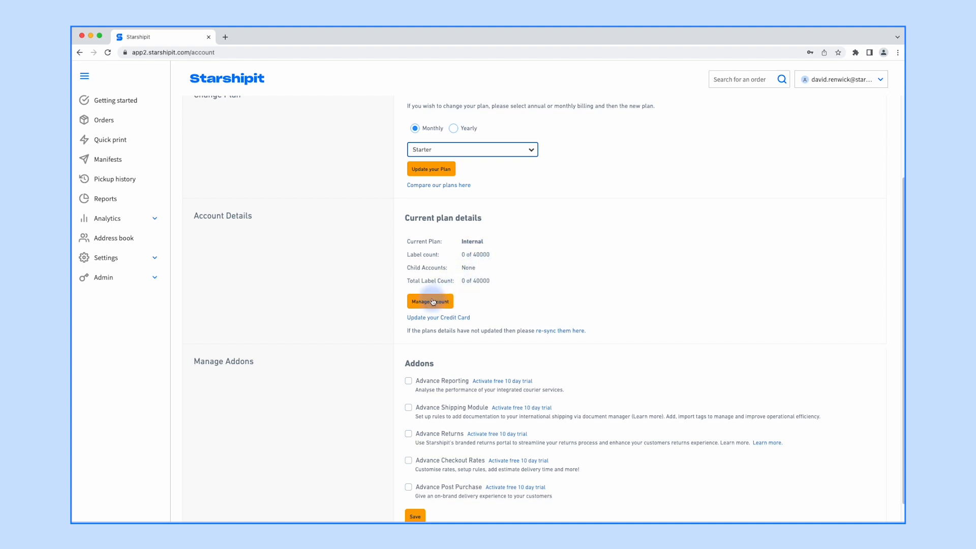
pyautogui.moveTo(429, 320)
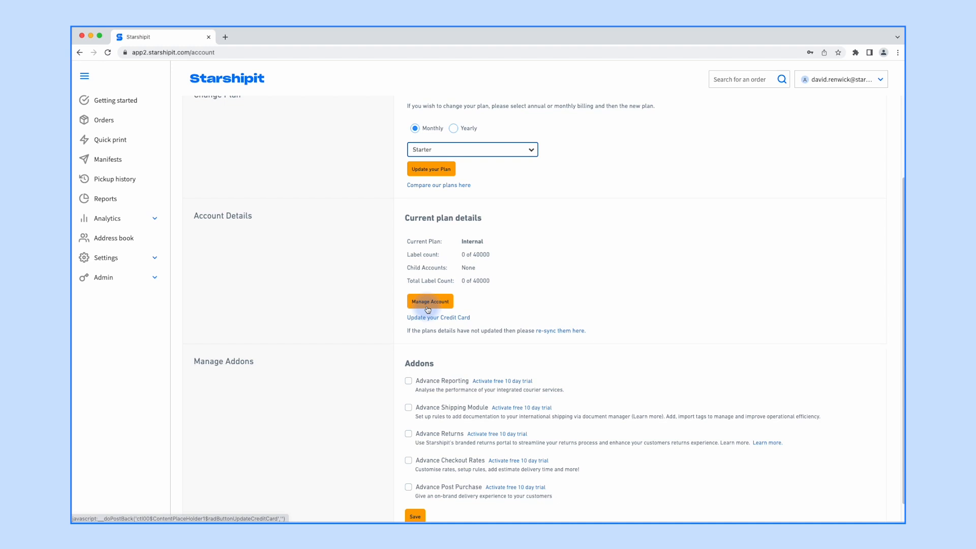
# Step: Open the Manage Subscriptions portal and view Subscription Details and Account Information, returning to the menu
pyautogui.click(429, 301)
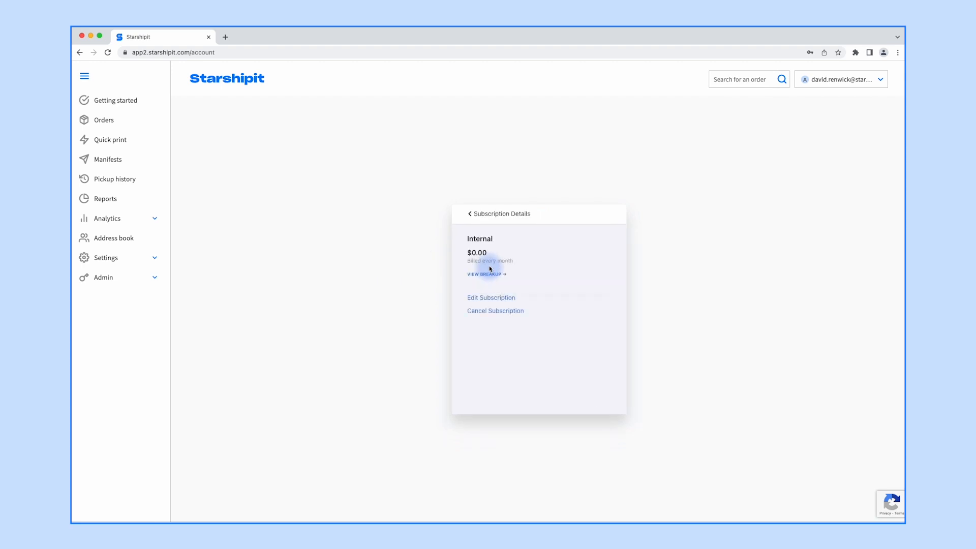
pyautogui.click(471, 214)
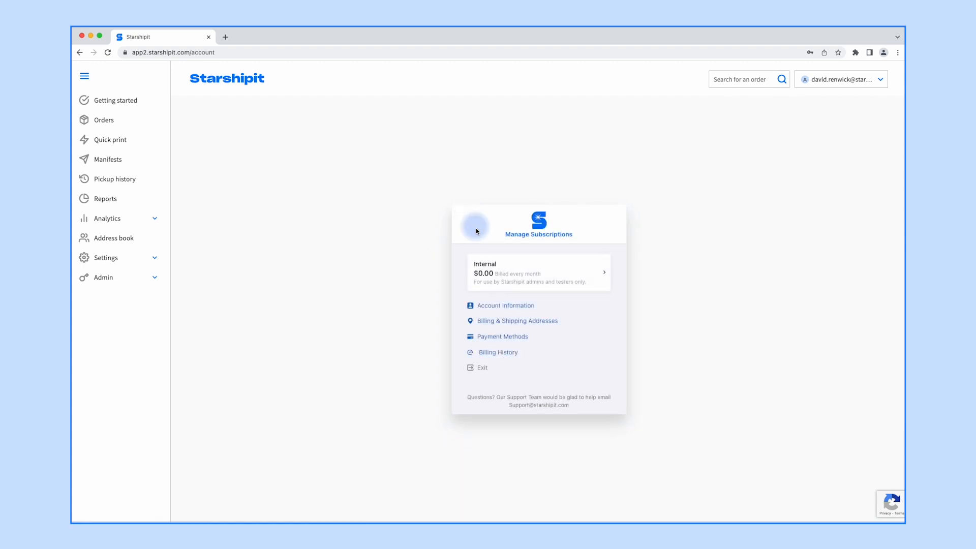
pyautogui.click(506, 306)
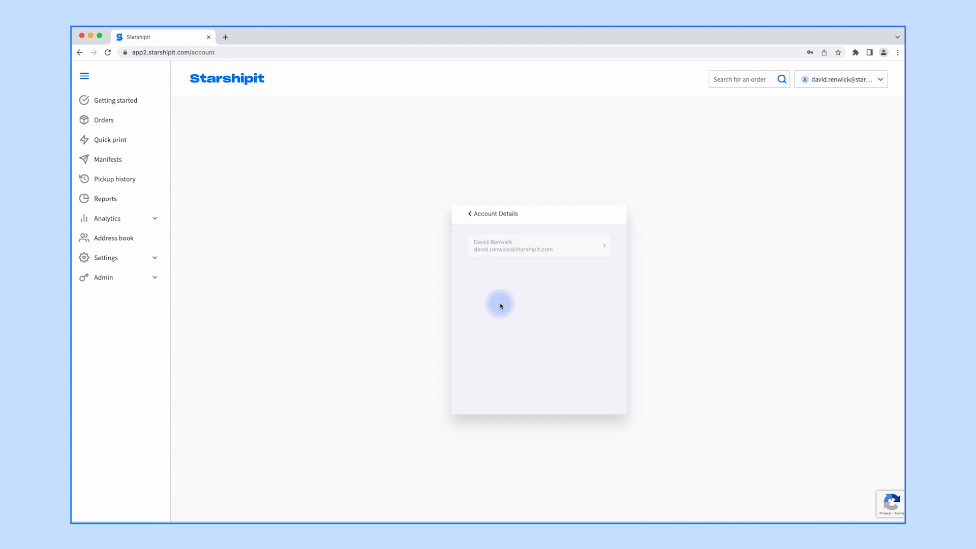
pyautogui.click(539, 245)
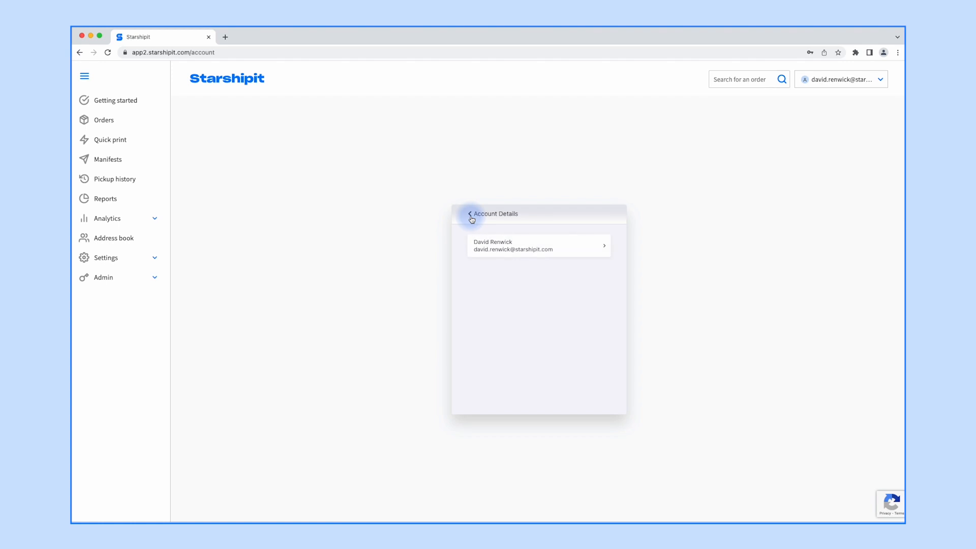
pyautogui.click(539, 245)
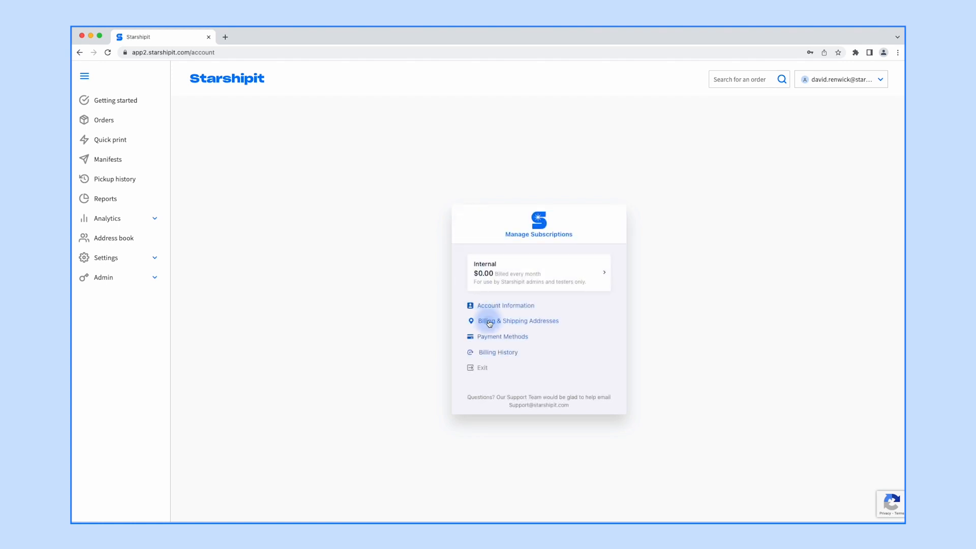
# Step: View Billing & Shipping Addresses, Payment Methods and Billing History, returning to the portal menu each time
pyautogui.click(517, 321)
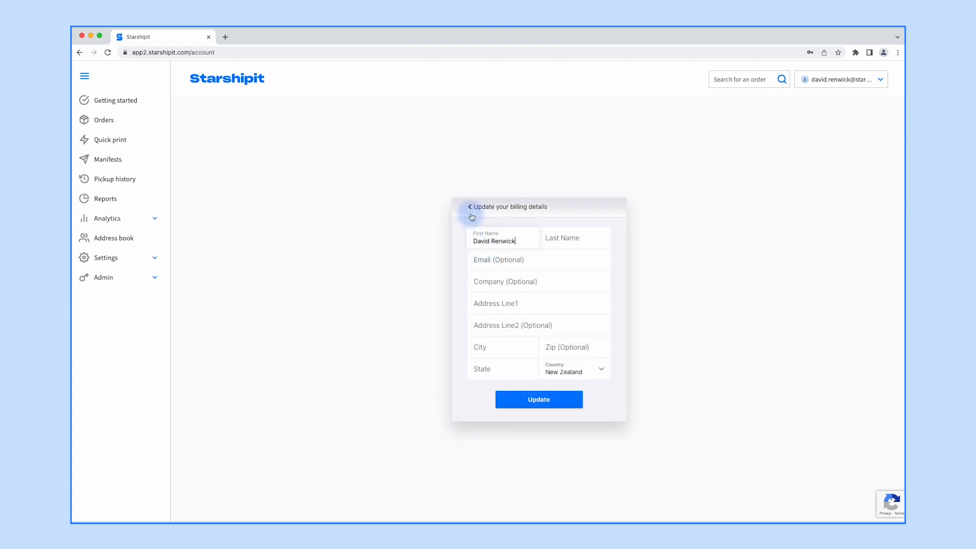
pyautogui.click(470, 207)
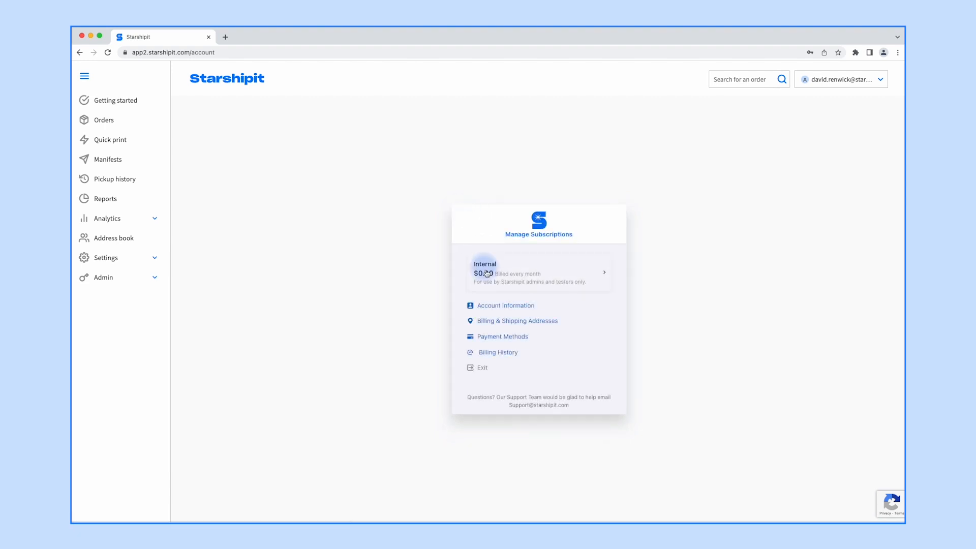
pyautogui.click(503, 336)
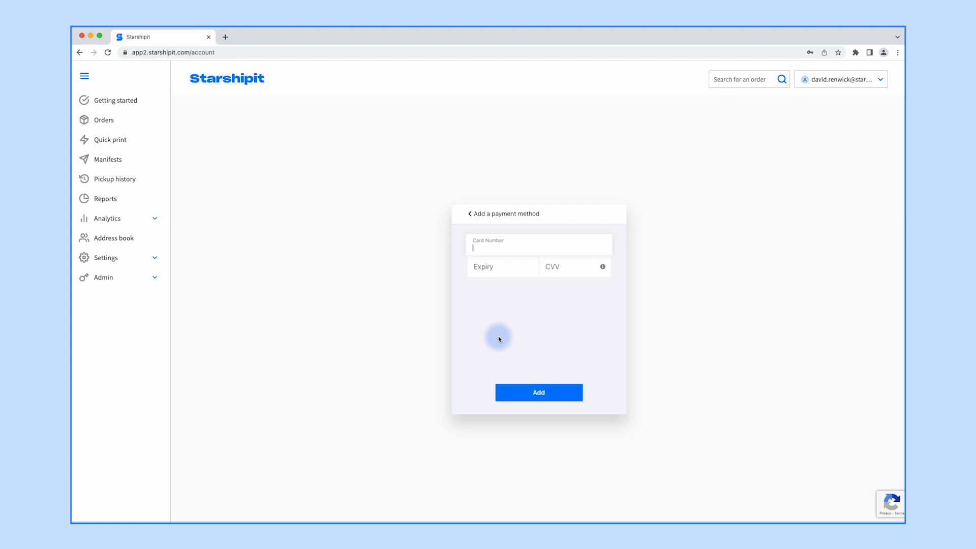
pyautogui.click(469, 214)
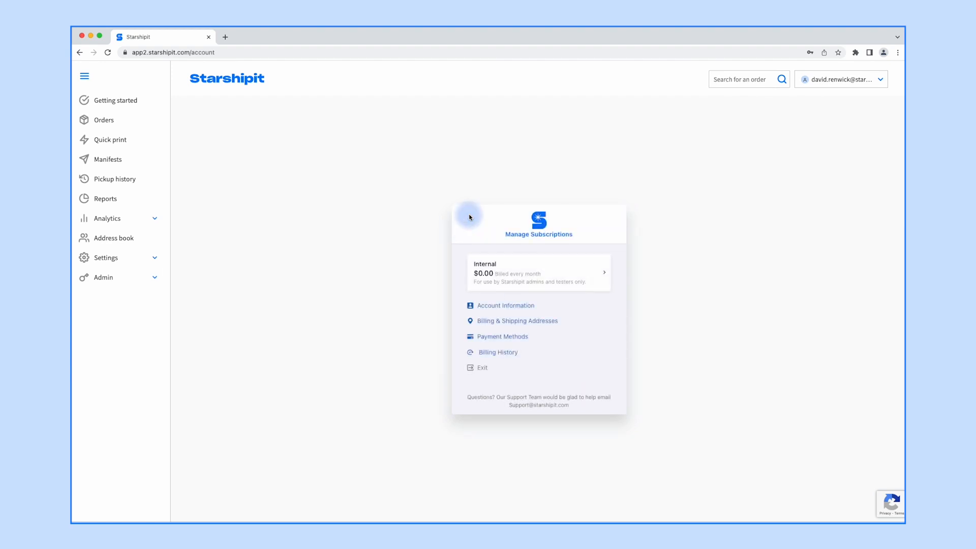
pyautogui.click(497, 352)
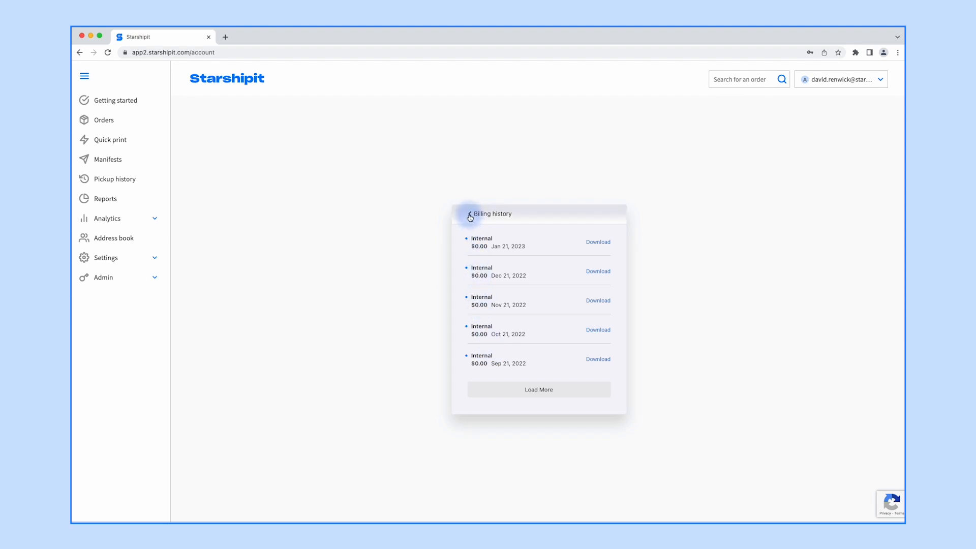
pyautogui.click(469, 215)
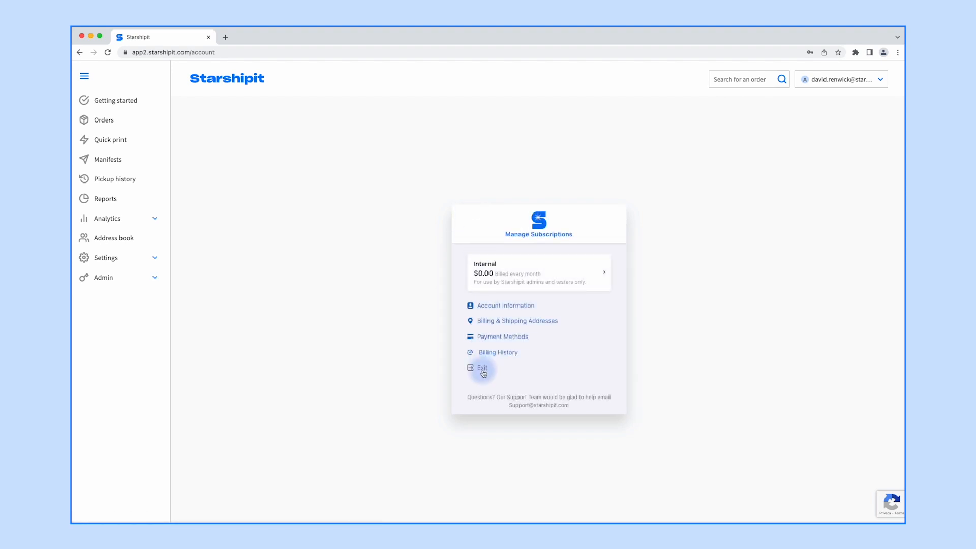
# Step: Exit the billing portal and scroll through the resulting support help centre page
pyautogui.click(483, 367)
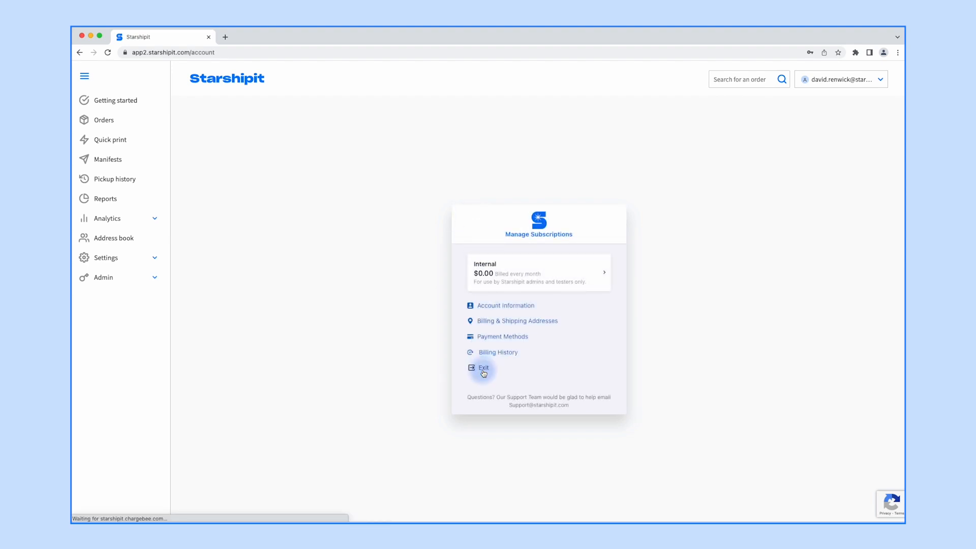
pyautogui.click(483, 367)
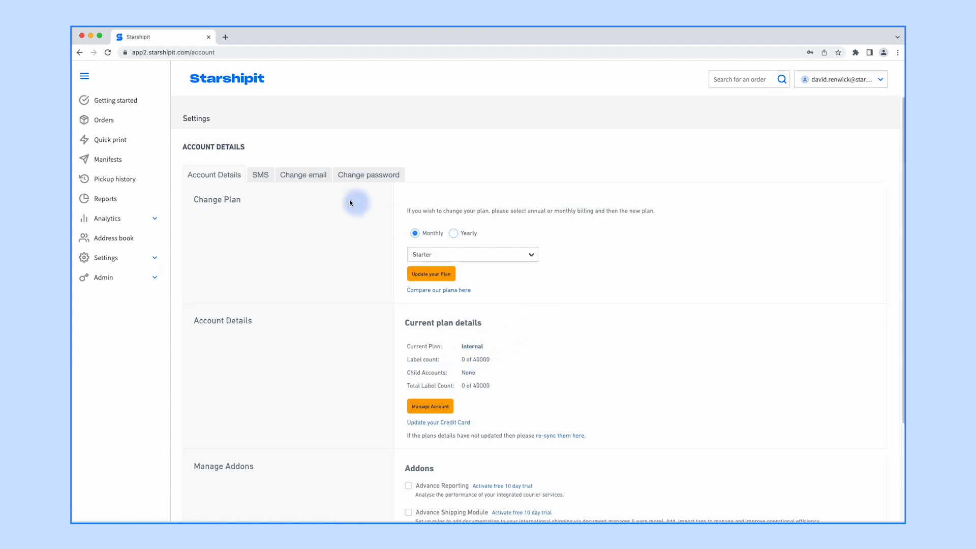
pyautogui.click(368, 174)
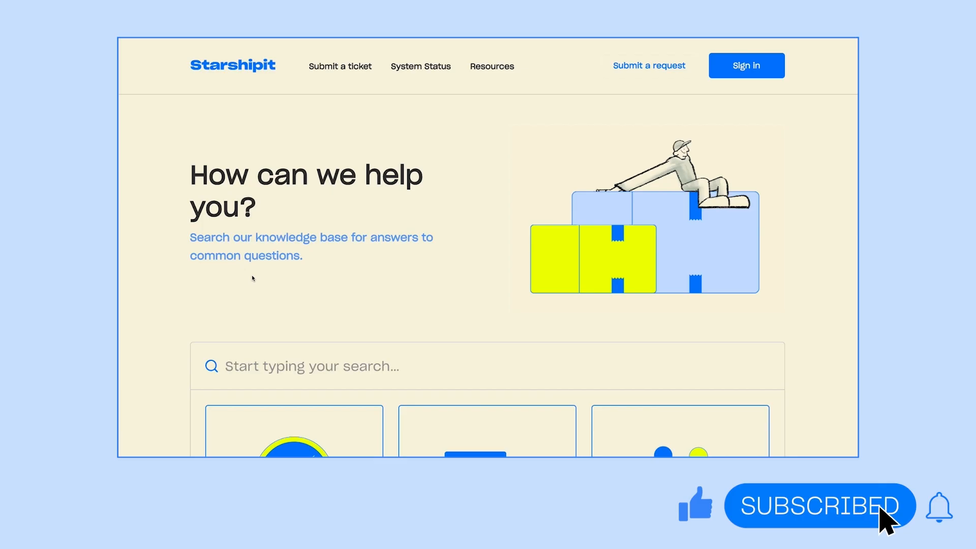
pyautogui.scroll(-3)
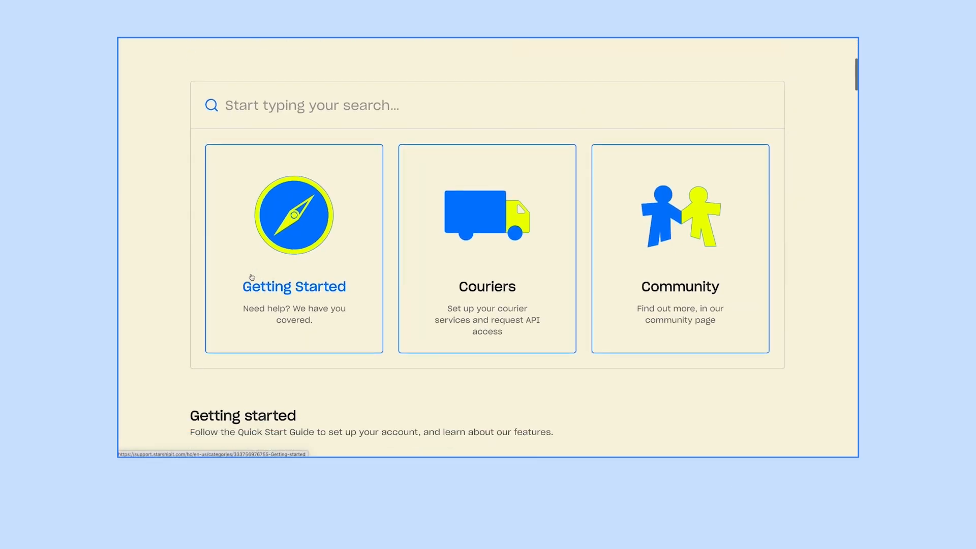